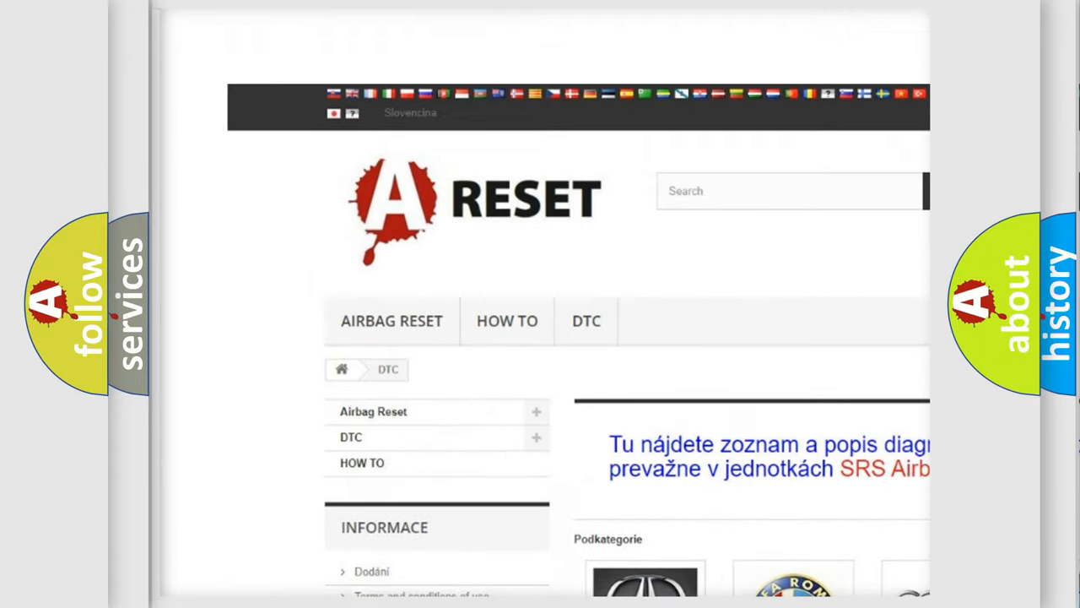
# - Open the Cadillac DTC code list and browse down its B-series diagnostic code subcategories
pyautogui.scroll(-3)
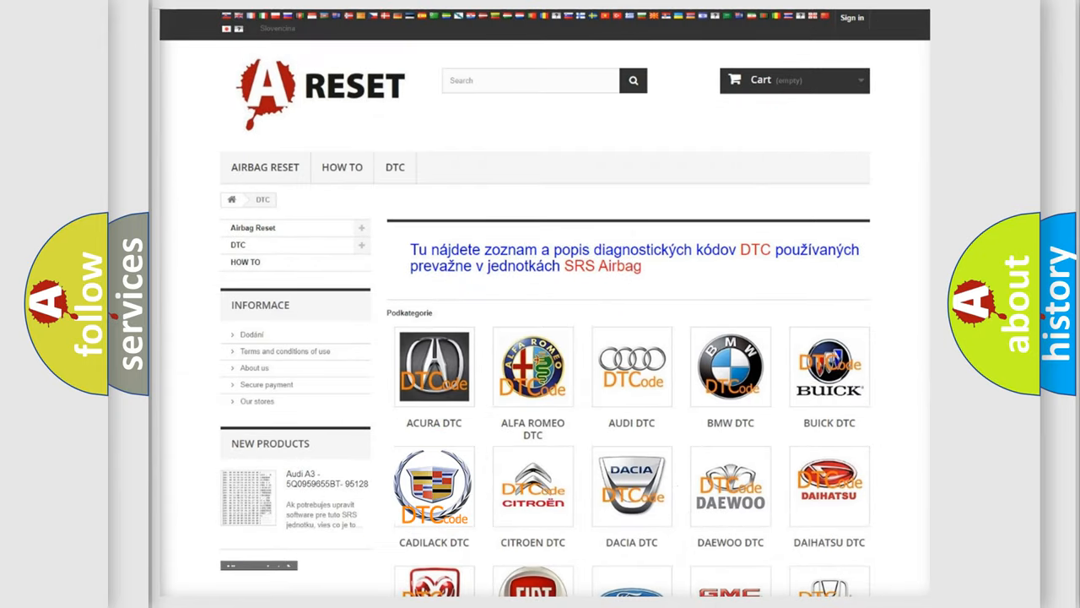
pyautogui.click(433, 486)
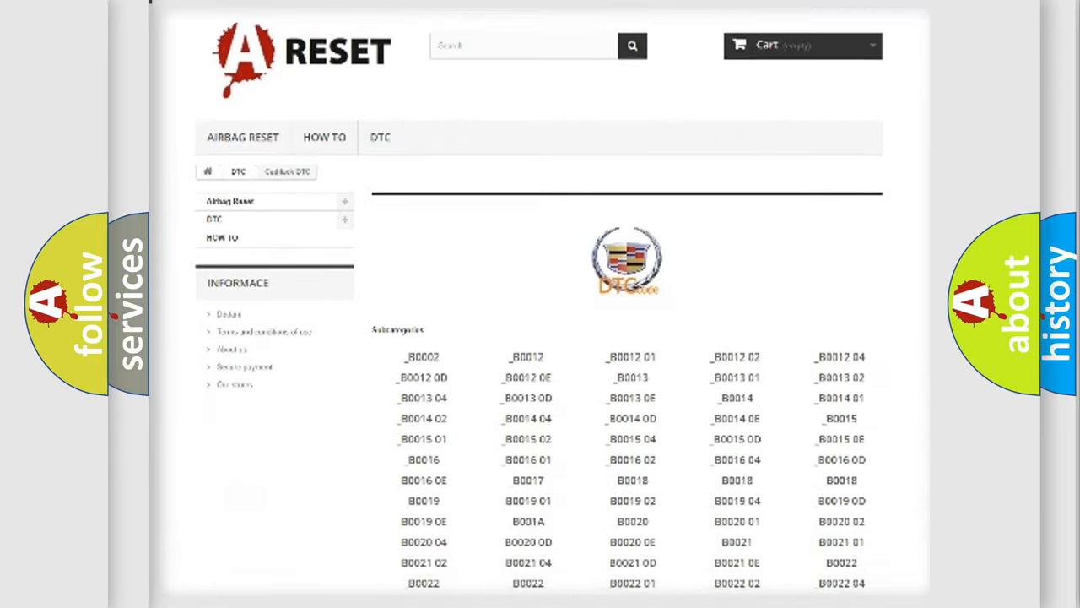
pyautogui.scroll(-3)
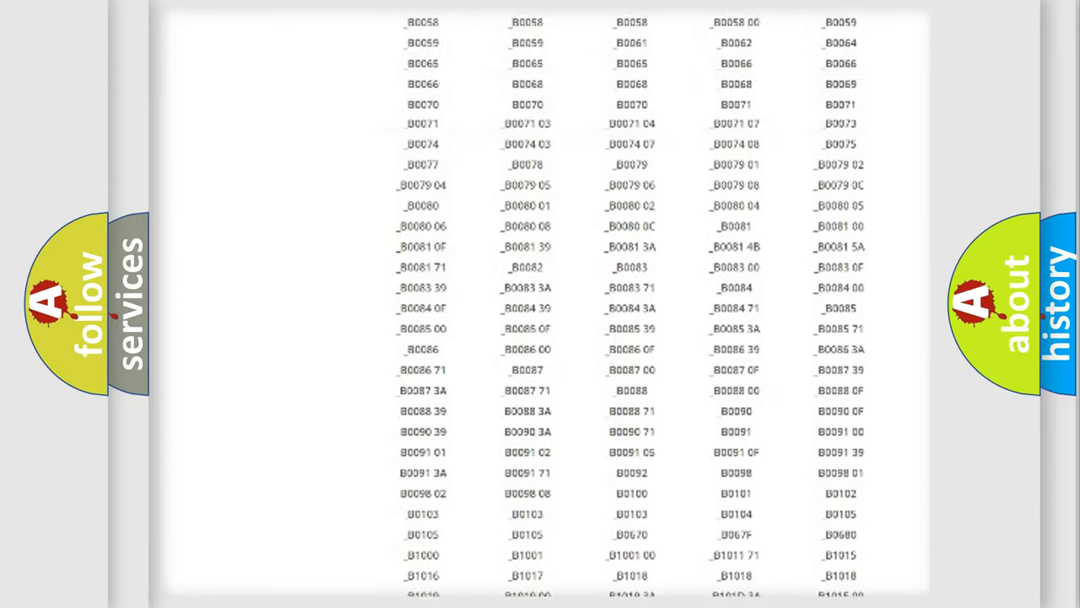